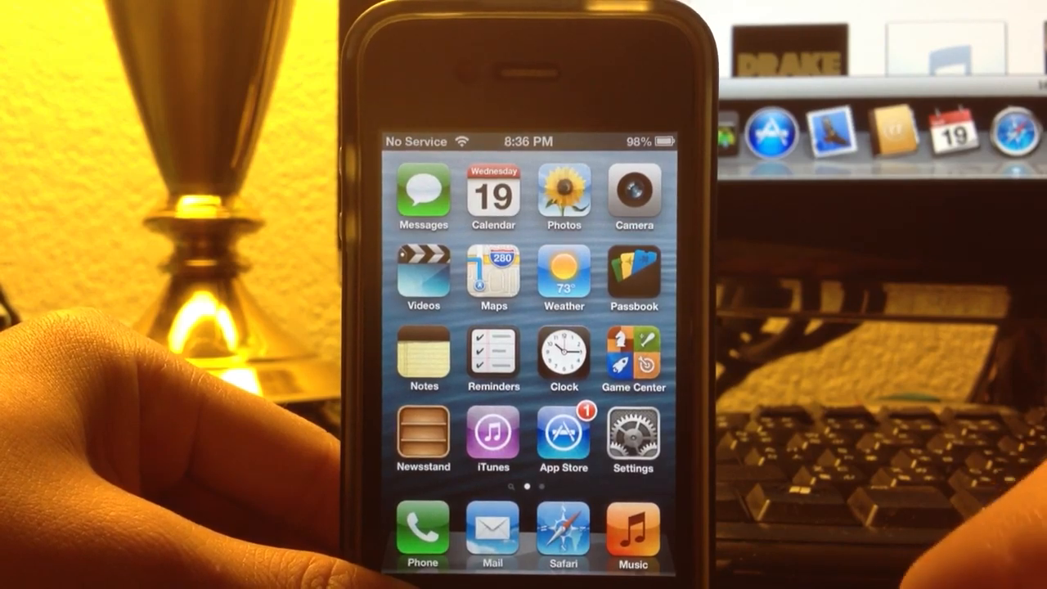
Browse the App Store's featured apps list with Live Nation, Lufthansa and MLB.com At Bat
{"action": "left_click", "coordinate": [633, 278]}
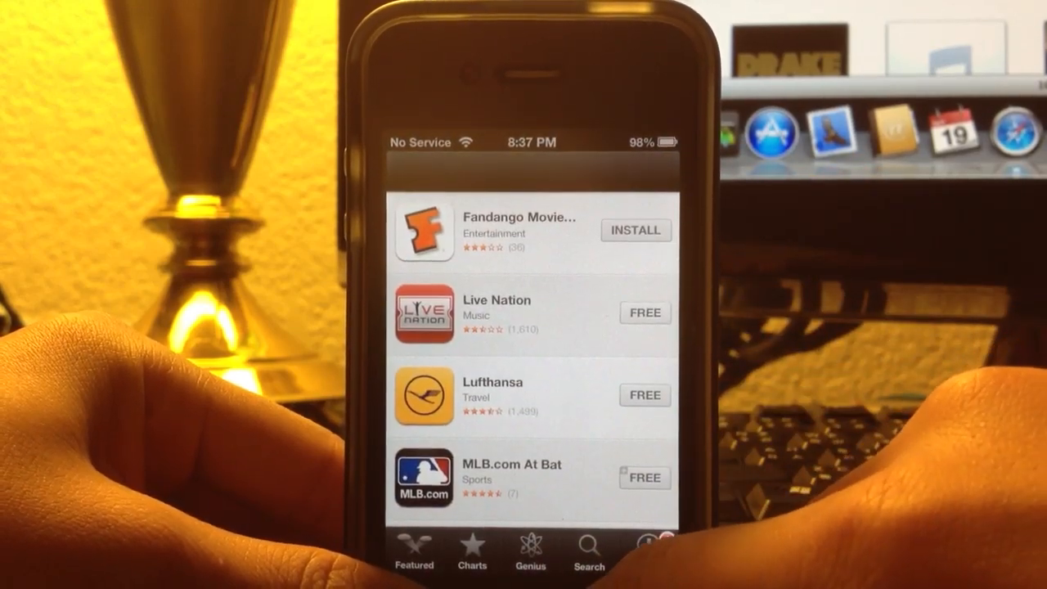
Return home, reach passsource.com in Safari and scroll the templates down to the Target entries
{"action": "key", "text": "home"}
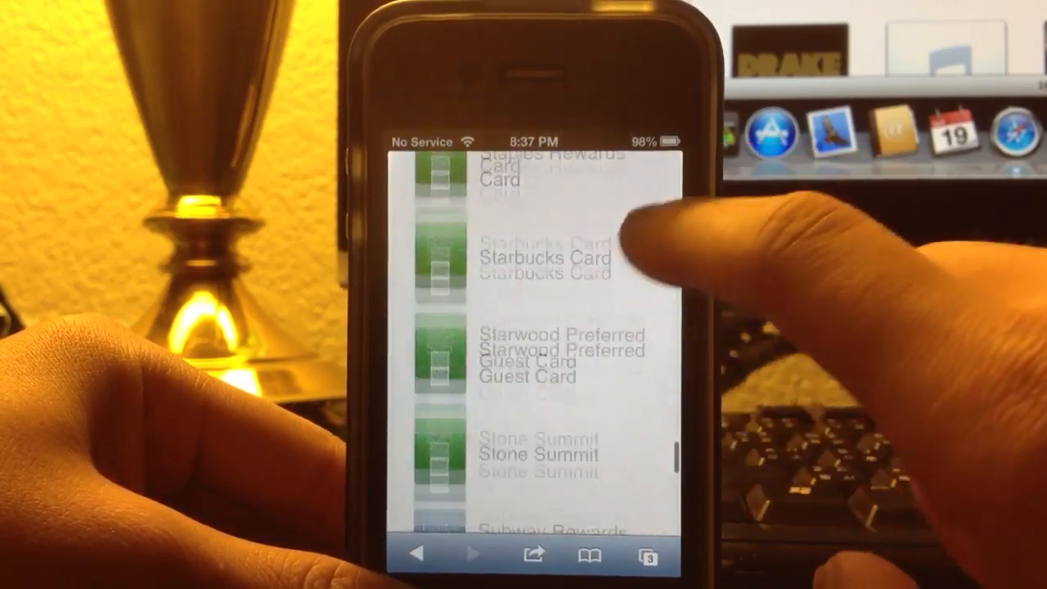
{"action": "scroll", "scroll_direction": "down", "scroll_amount": 3}
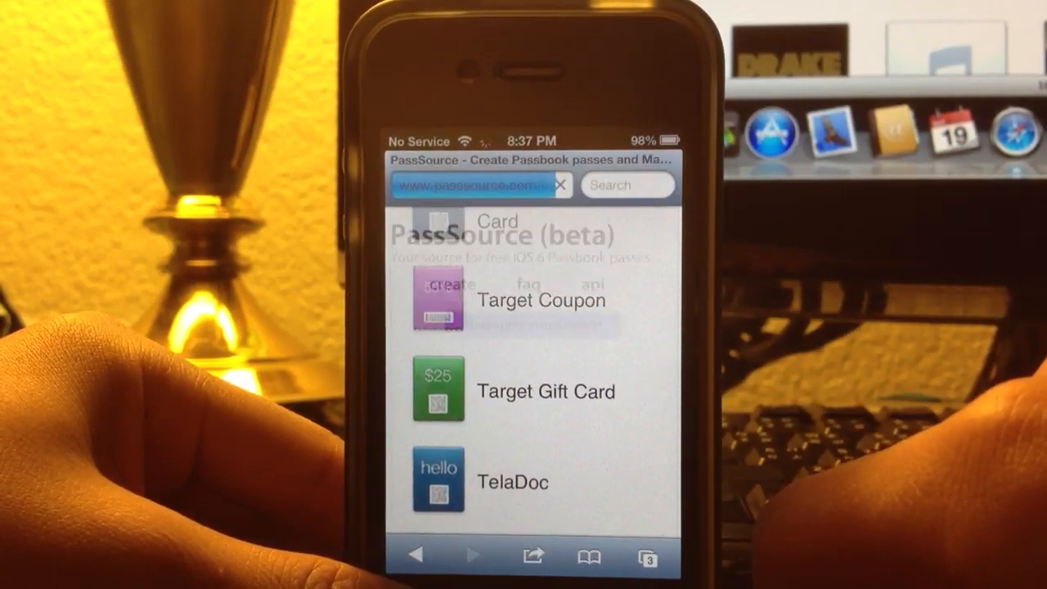
Create the Target coupon for $5 off all sandals expiring 7/4/2012 from its template form
{"action": "left_click", "coordinate": [540, 301]}
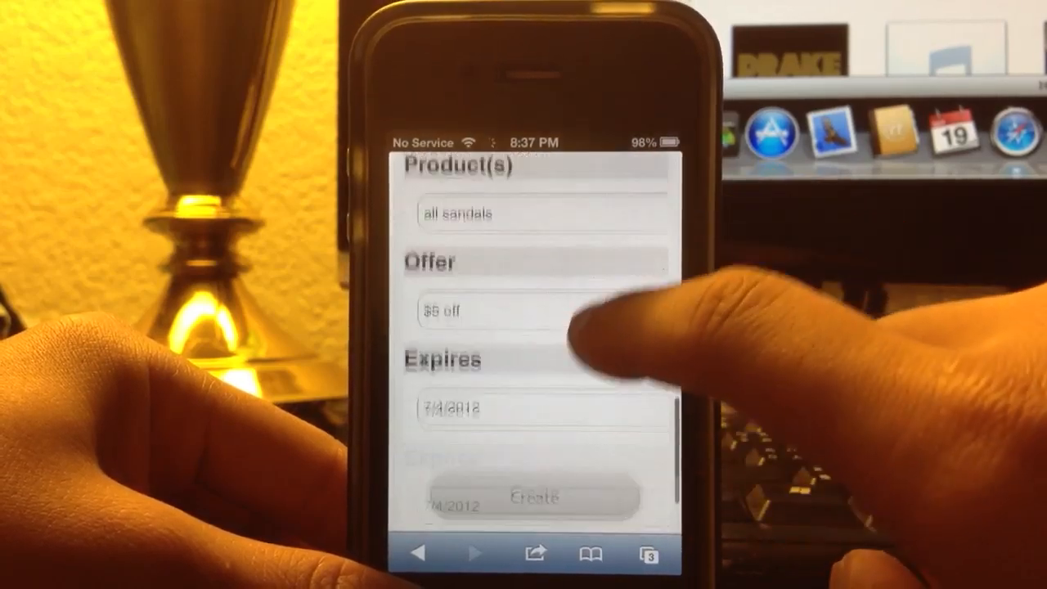
{"action": "scroll", "scroll_direction": "down", "scroll_amount": 3}
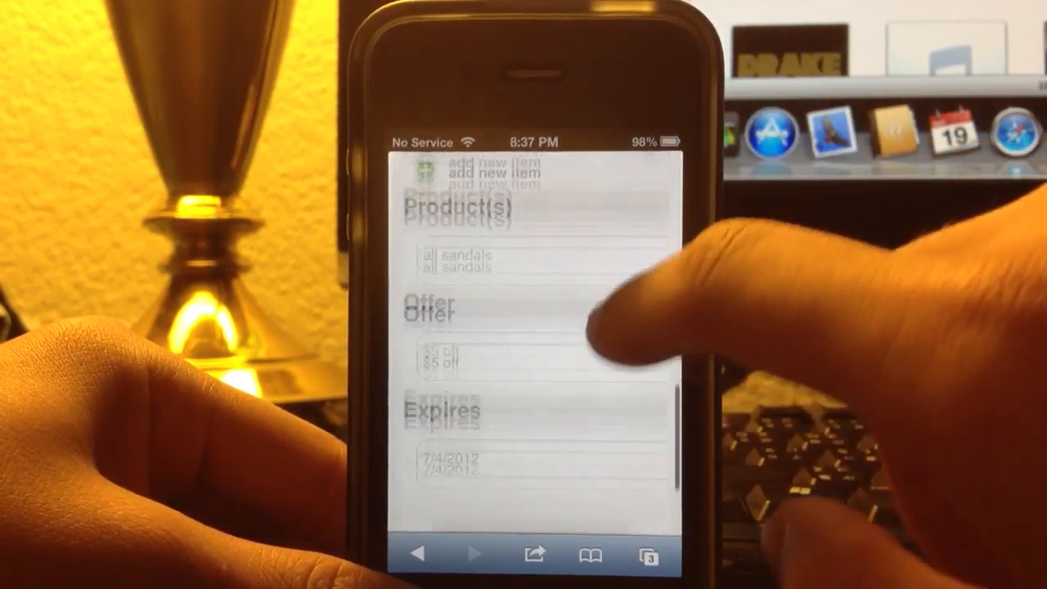
{"action": "scroll", "scroll_direction": "down", "scroll_amount": 3}
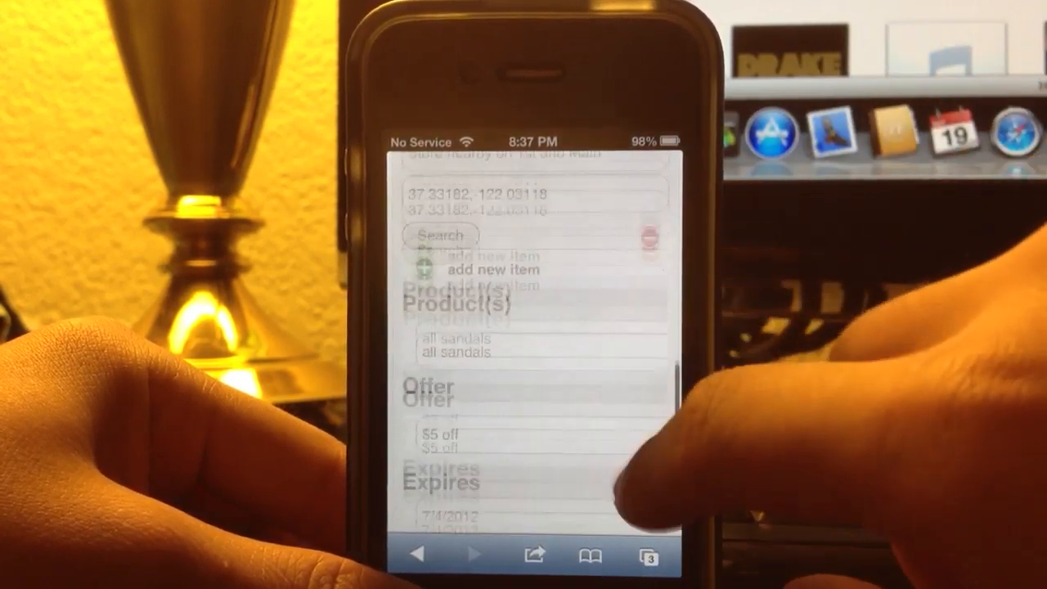
{"action": "scroll", "scroll_direction": "down", "scroll_amount": 3}
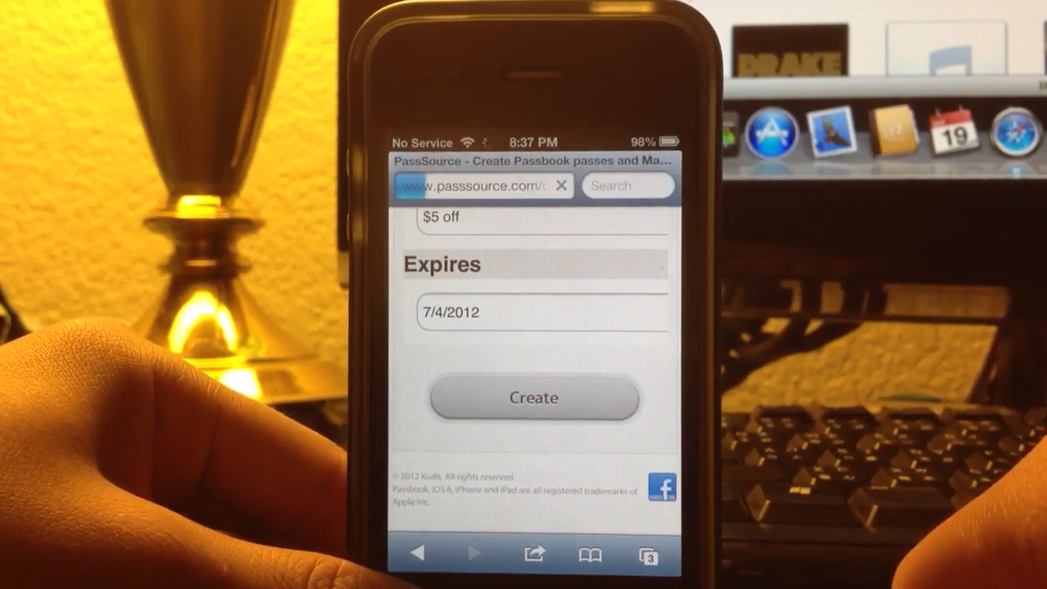
{"action": "left_click", "coordinate": [533, 397]}
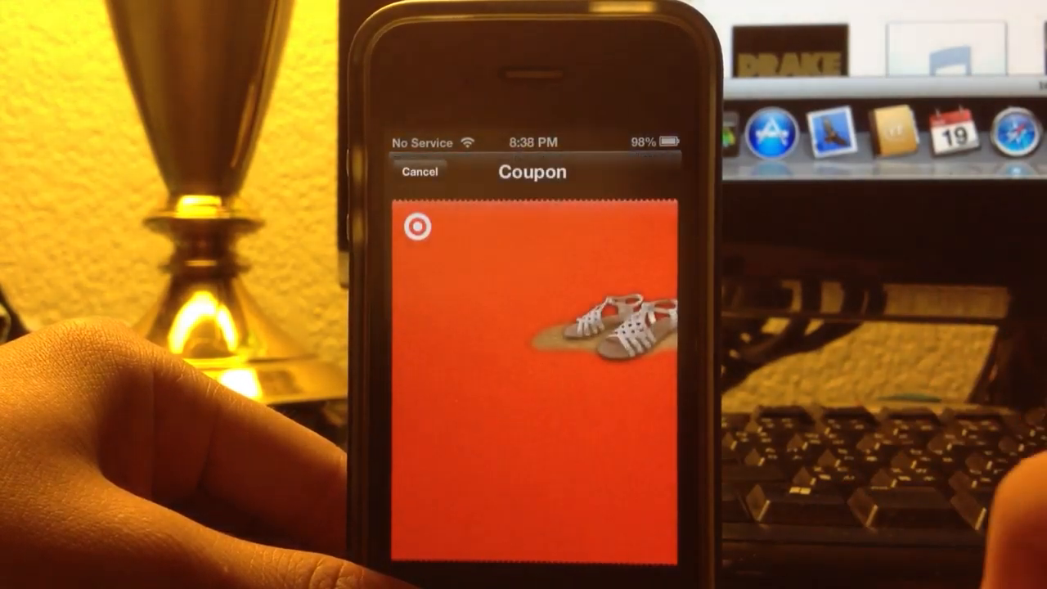